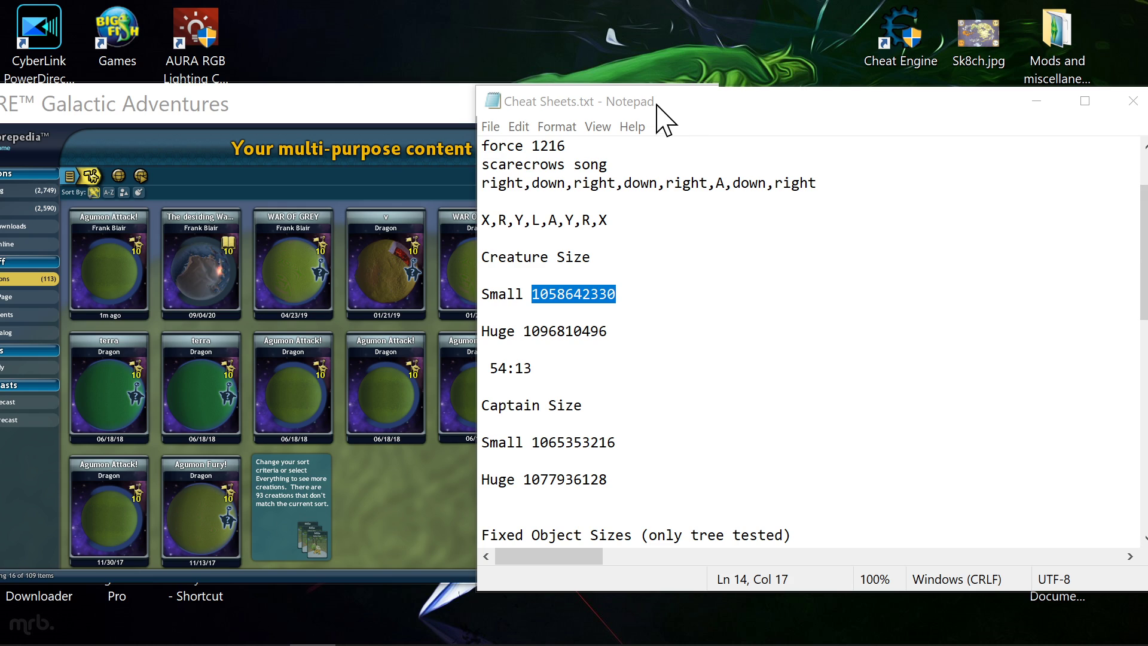
mouse_move(907, 46)
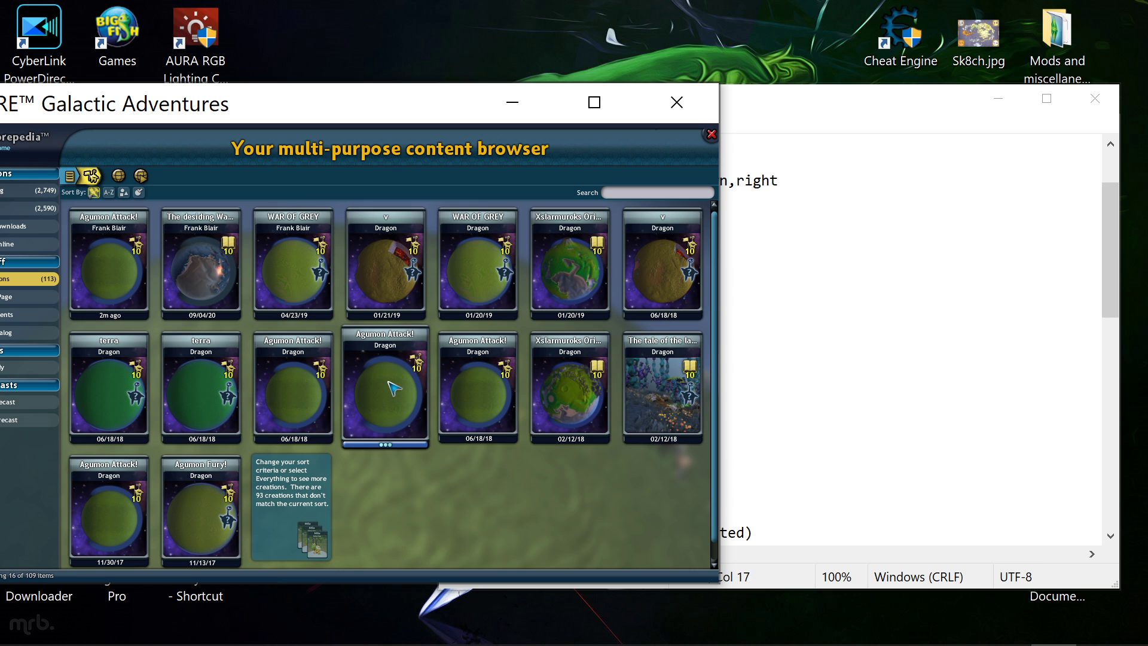
Open the Agumon Attack! adventure card in the editor.
left_click(386, 389)
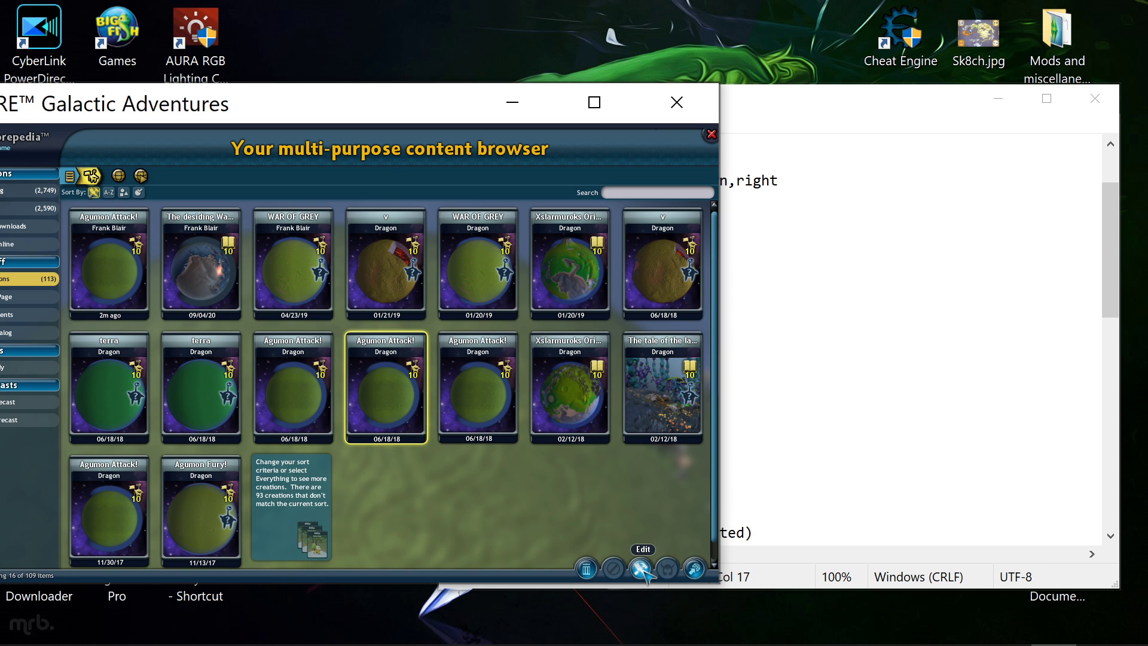
left_click(644, 569)
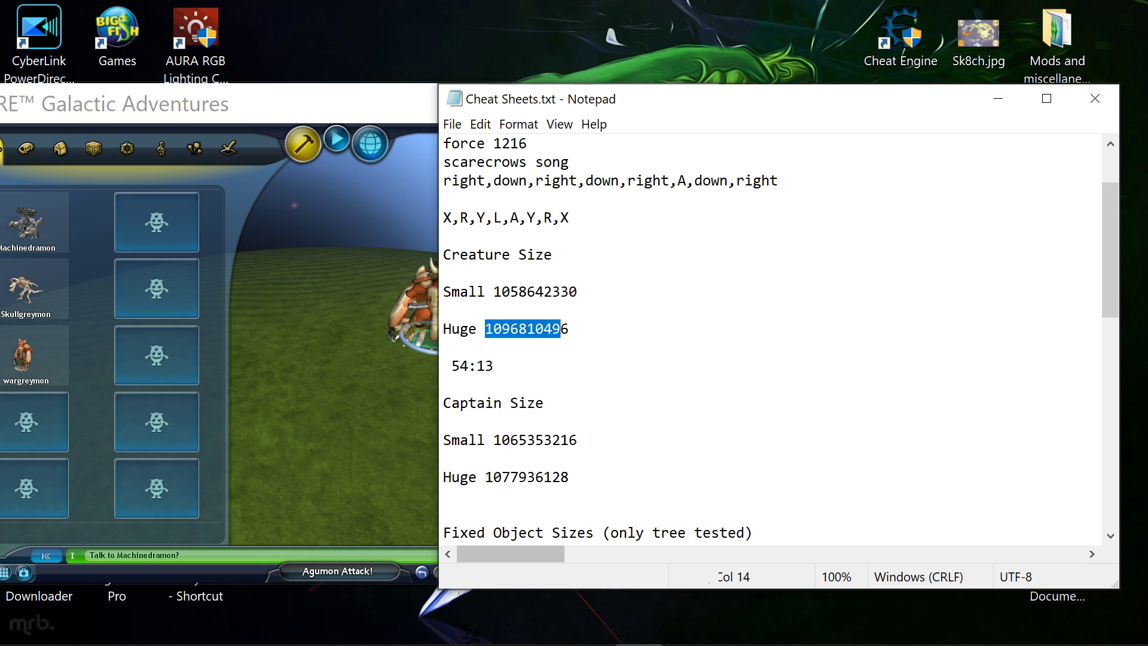
right_click(523, 329)
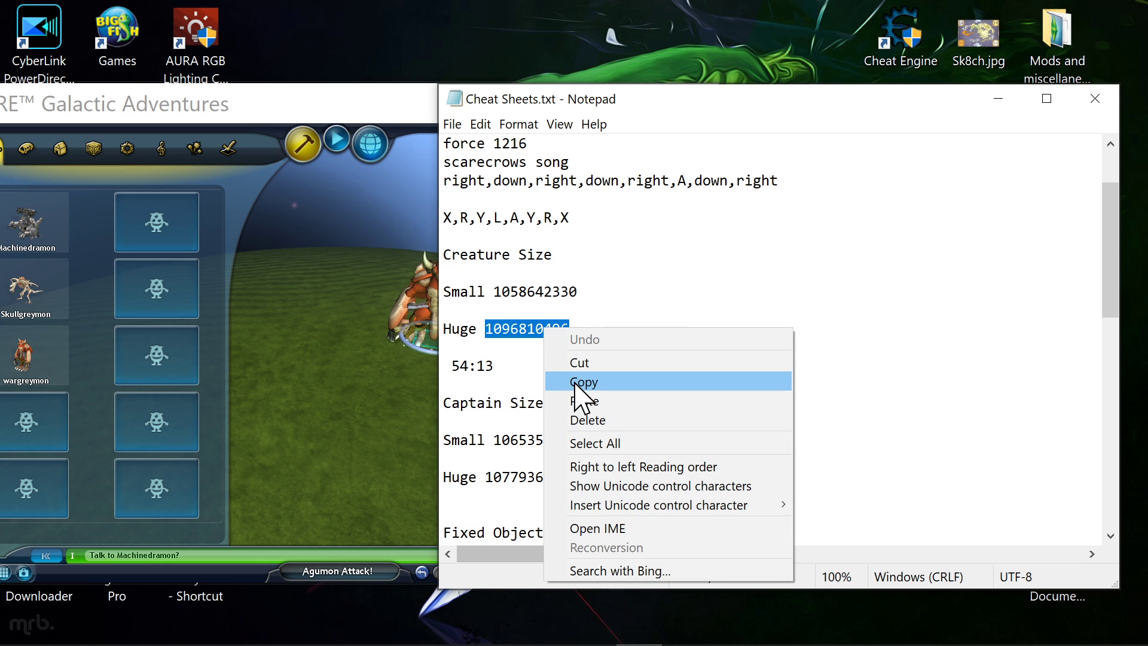
left_click(584, 383)
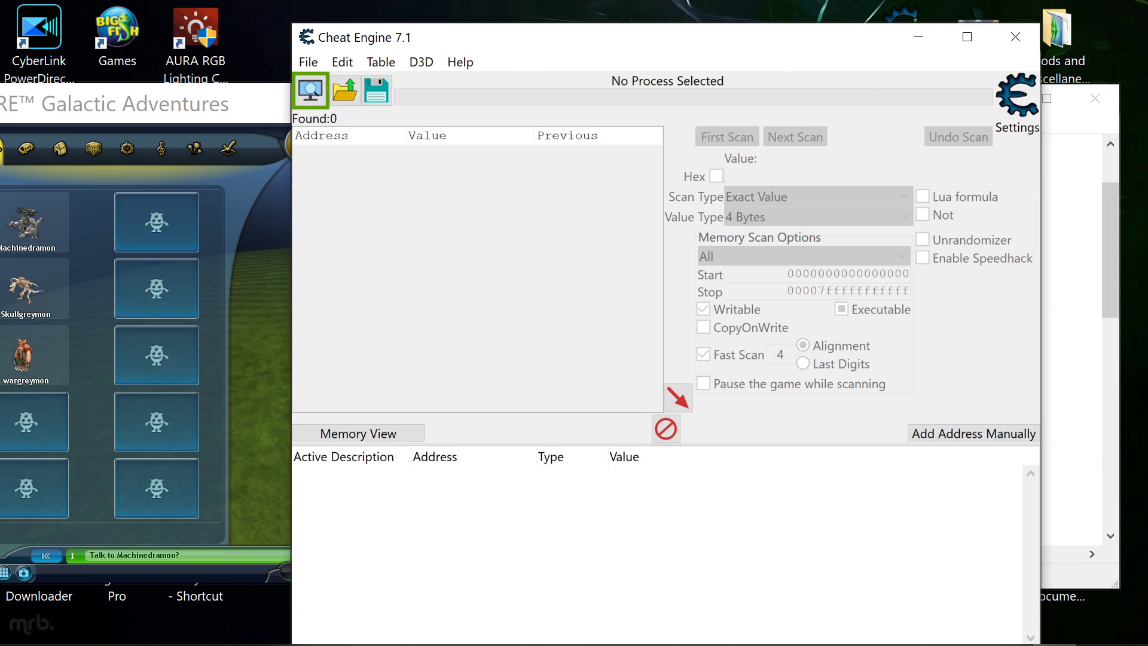
mouse_move(311, 91)
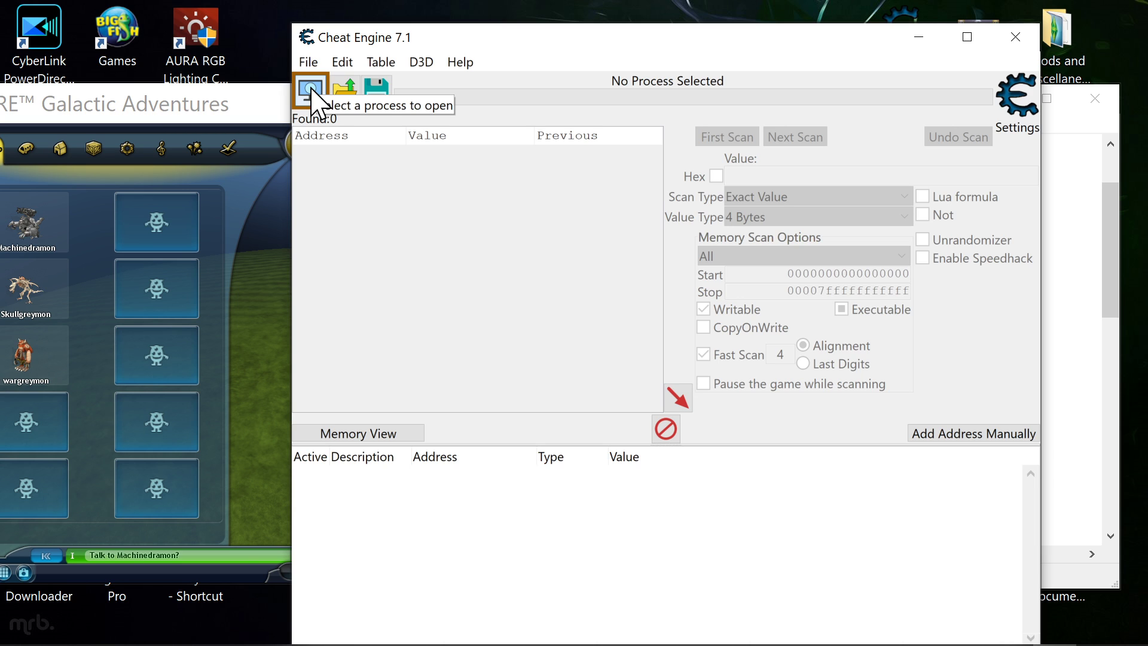
Attach Cheat Engine to the 00000D78-SporeApp.exe process.
left_click(310, 89)
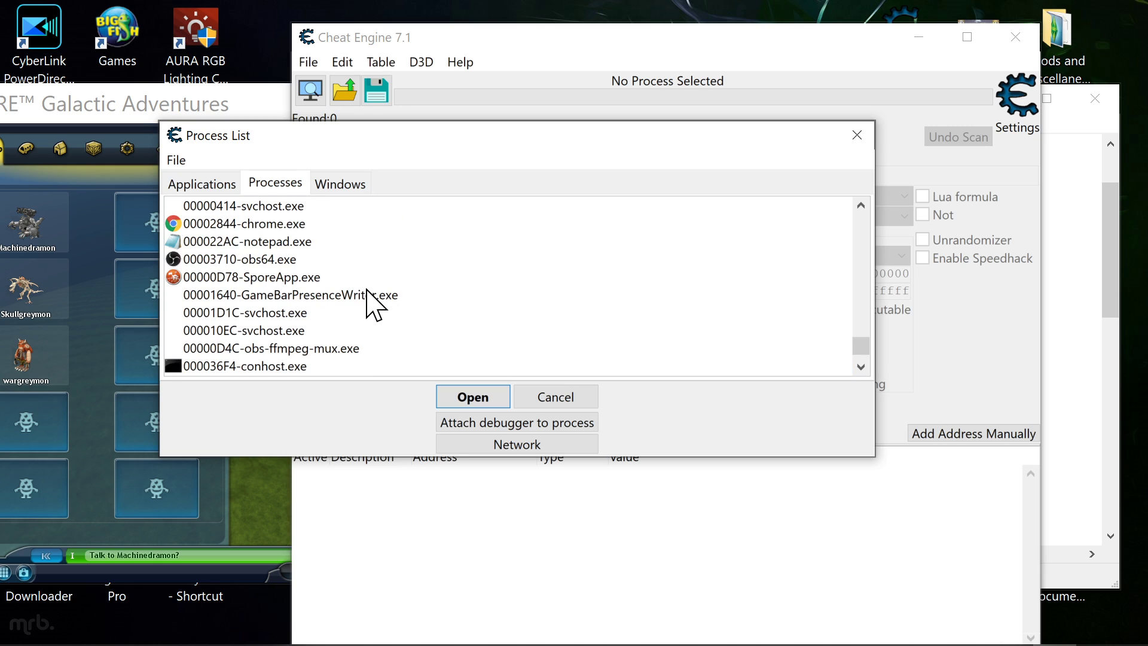
mouse_move(224, 294)
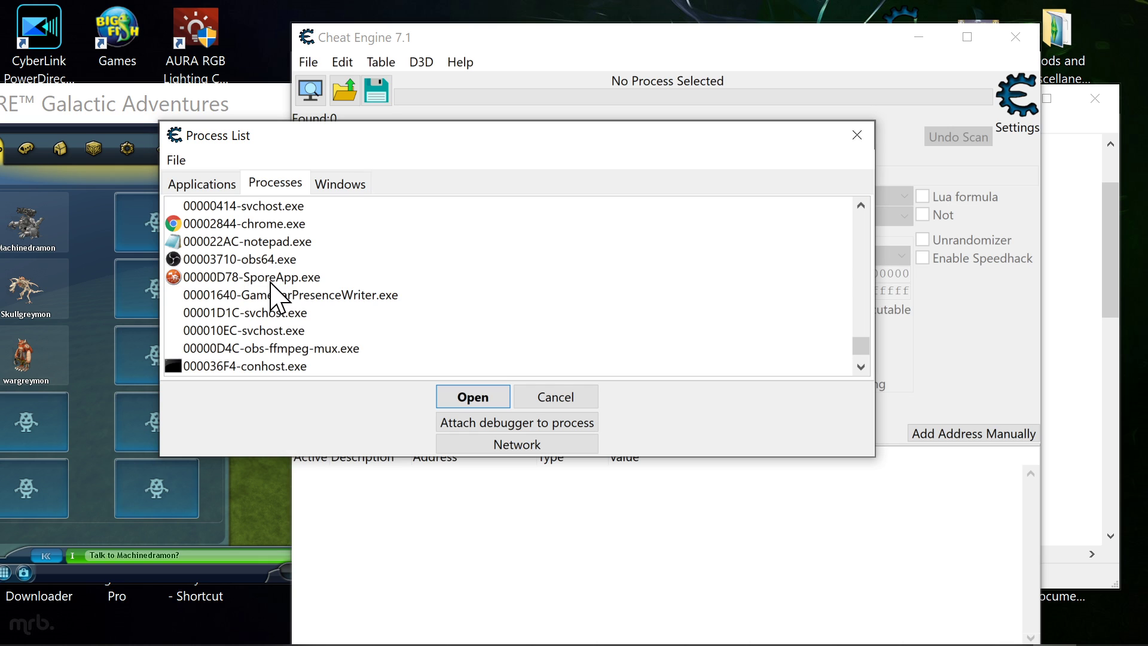
left_click(473, 396)
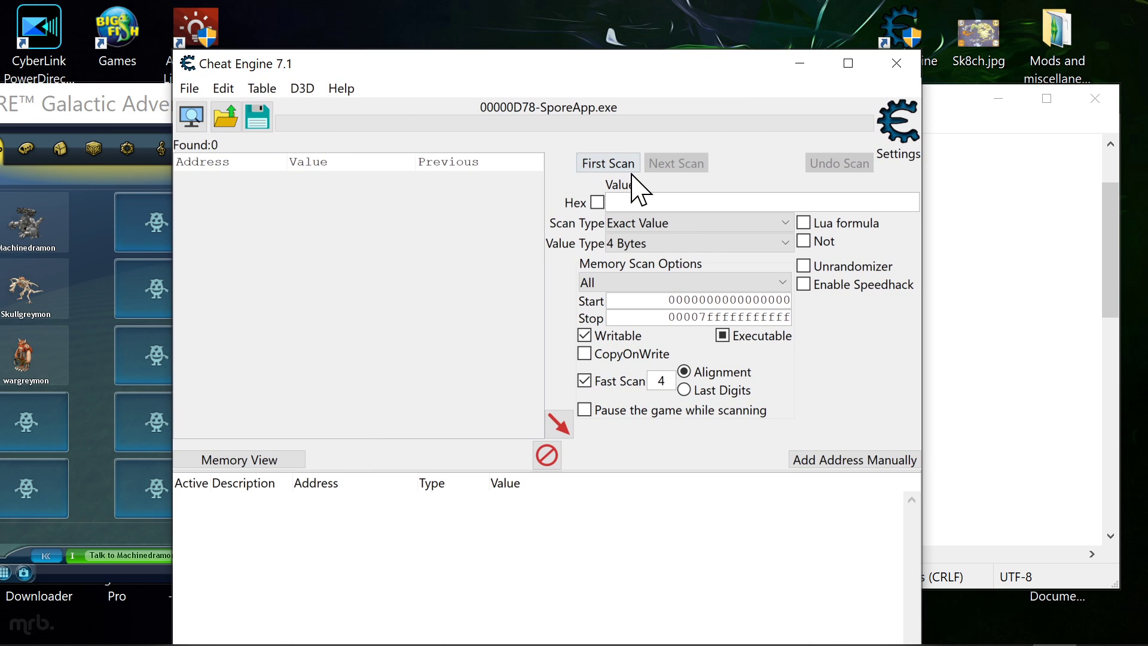
right_click(761, 201)
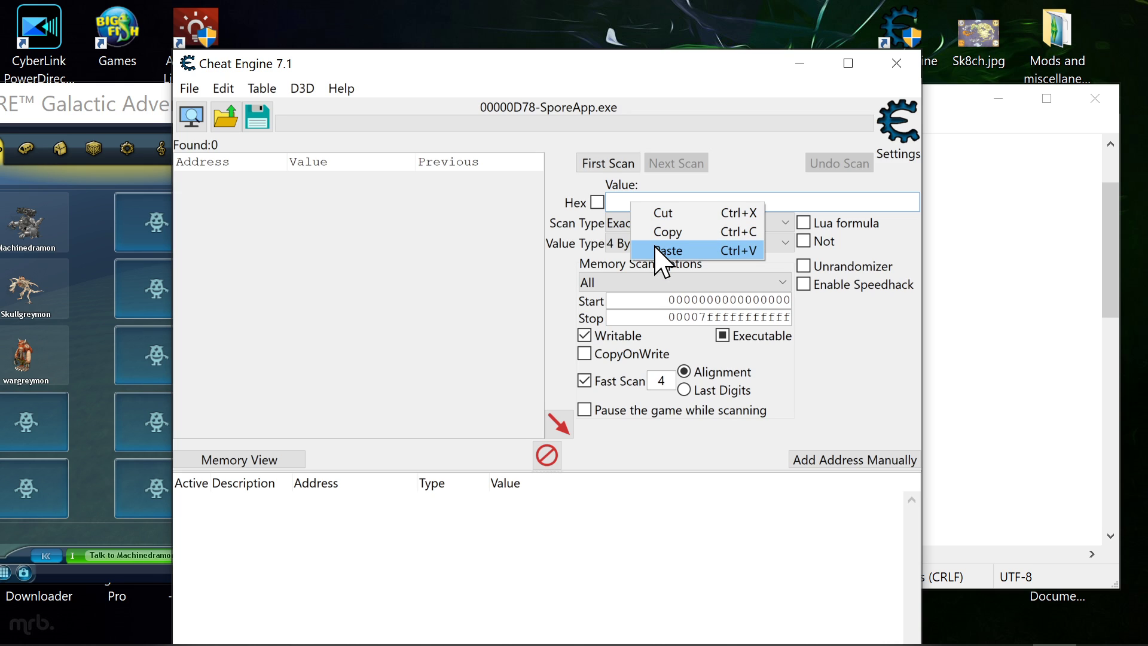
left_click(668, 251)
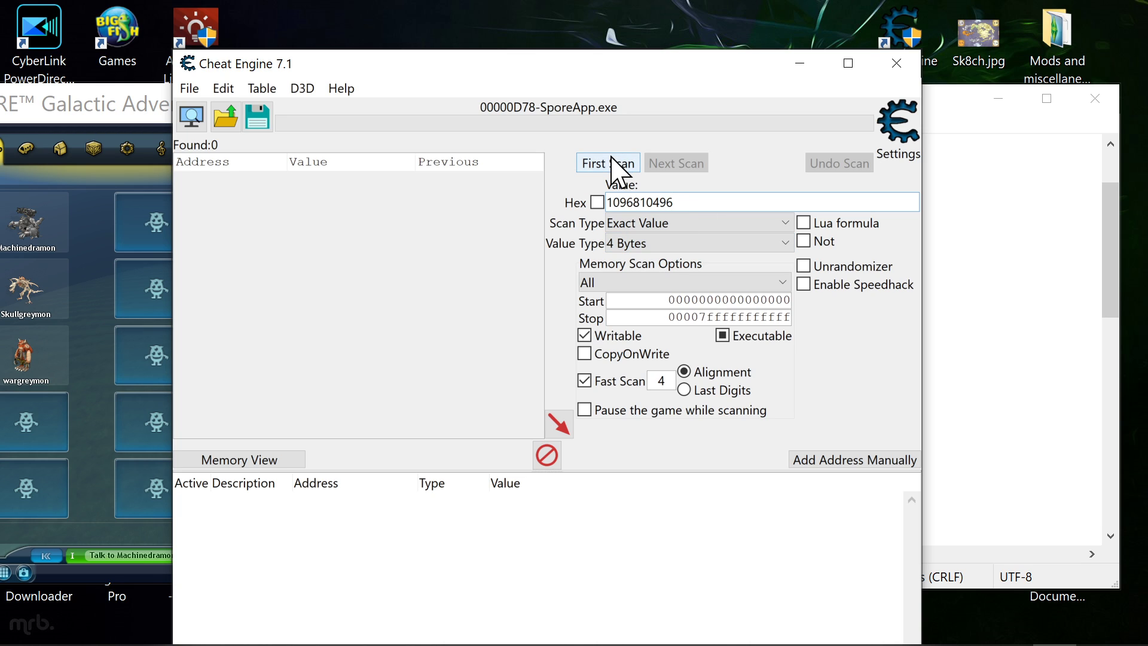
mouse_move(605, 172)
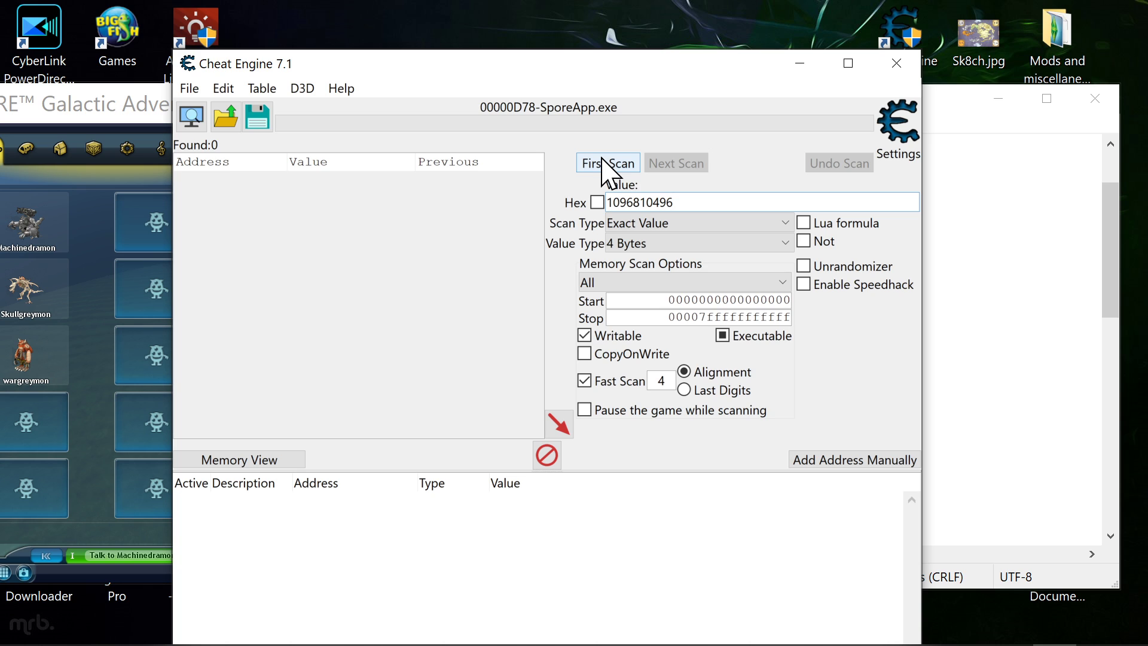
left_click(608, 163)
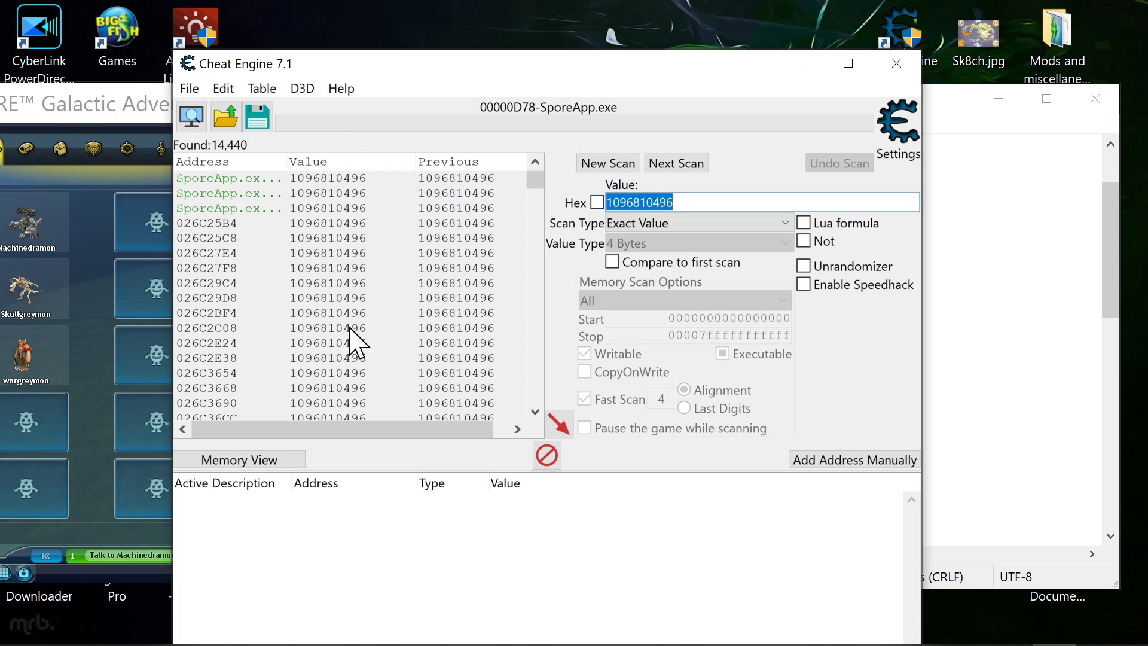
mouse_move(313, 330)
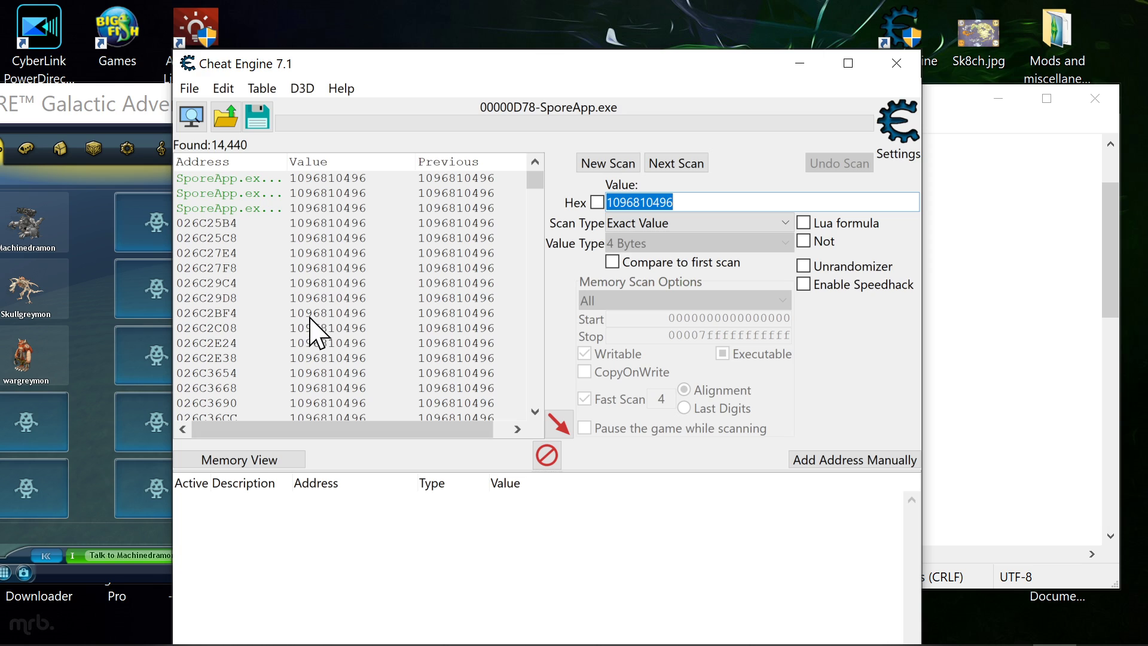
mouse_move(227, 167)
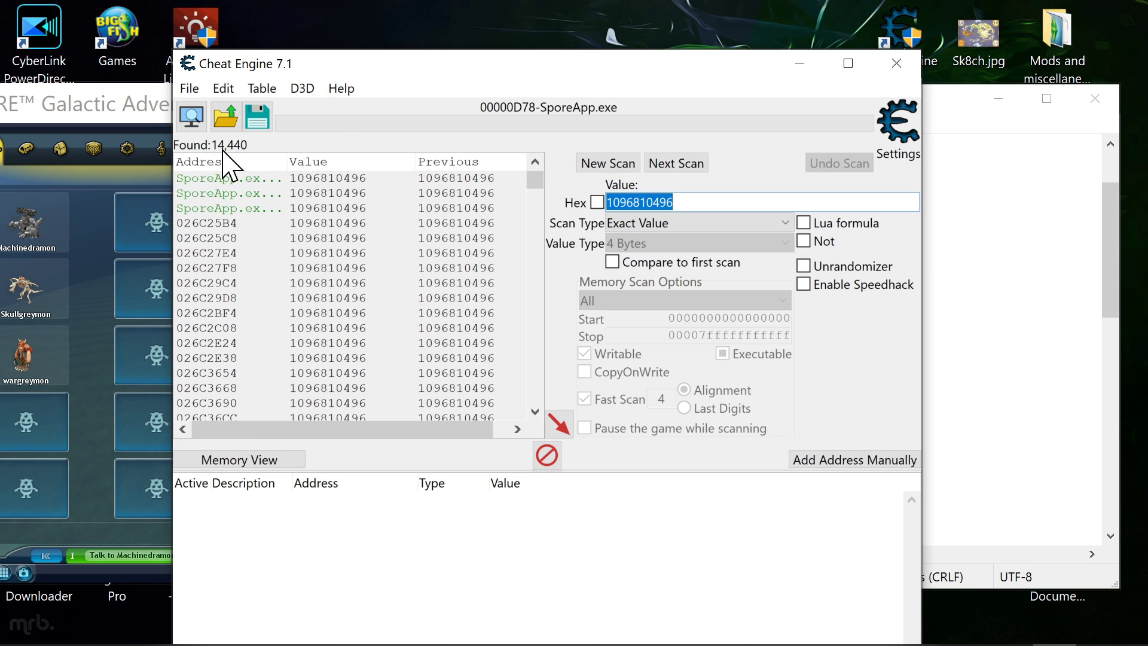
mouse_move(917, 128)
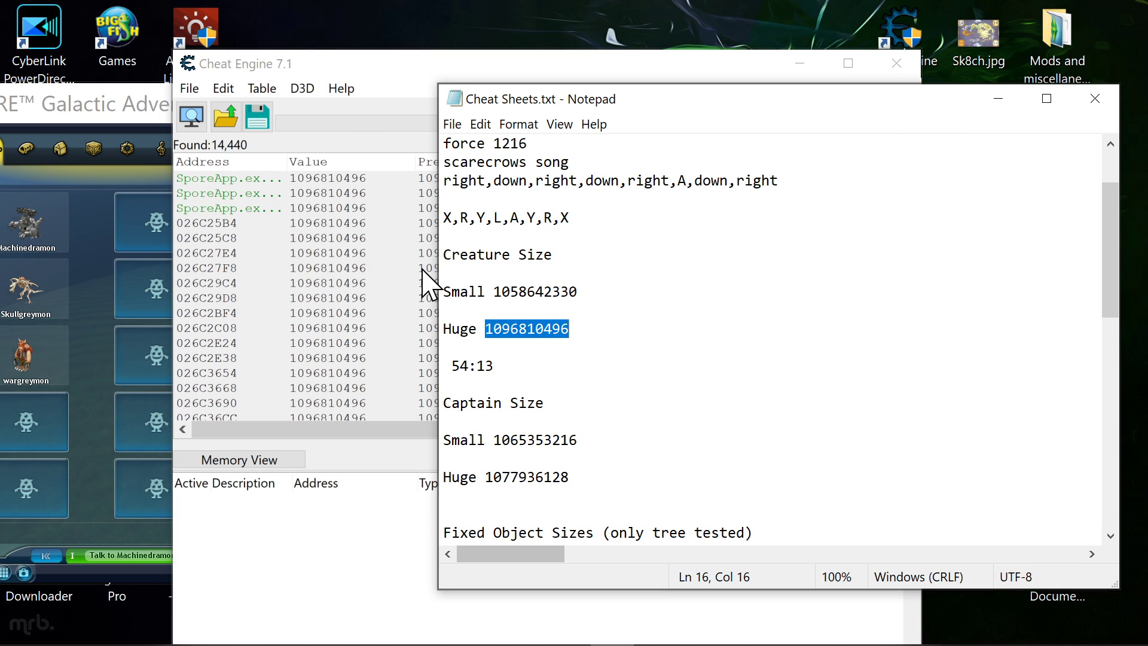
mouse_move(396, 243)
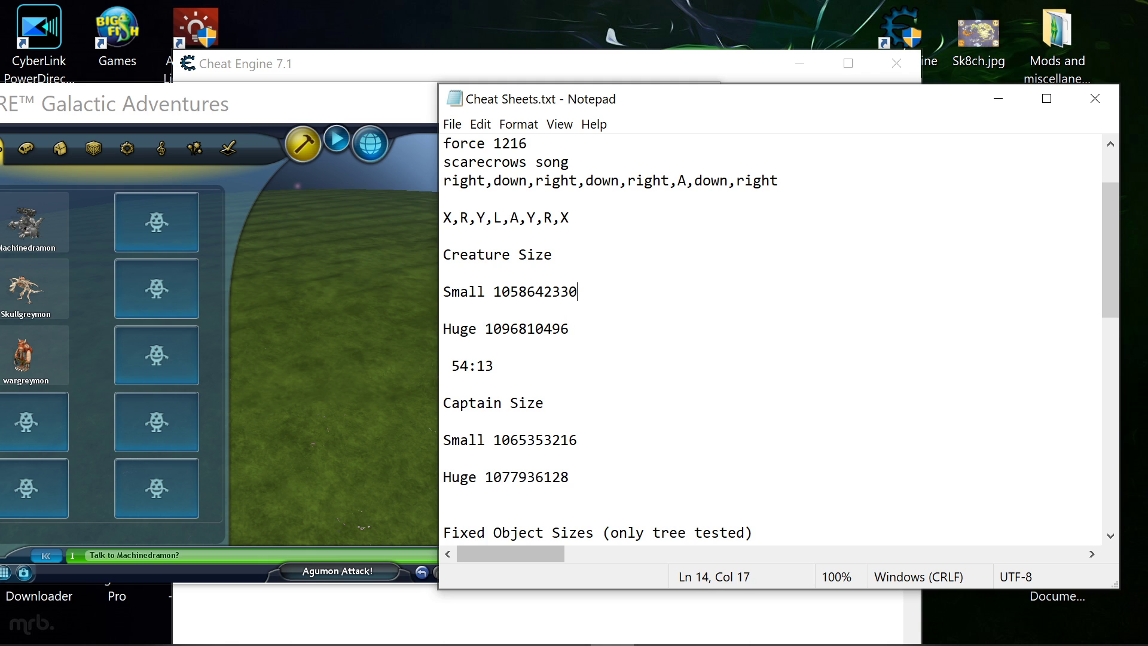
double_click(535, 291)
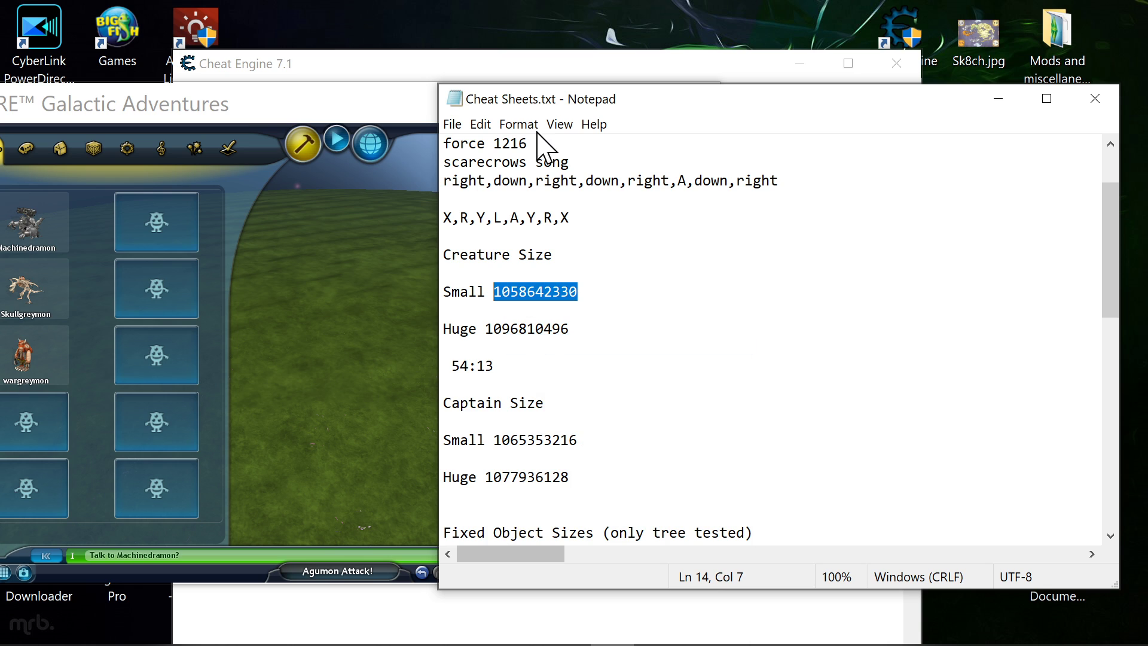
left_click(246, 63)
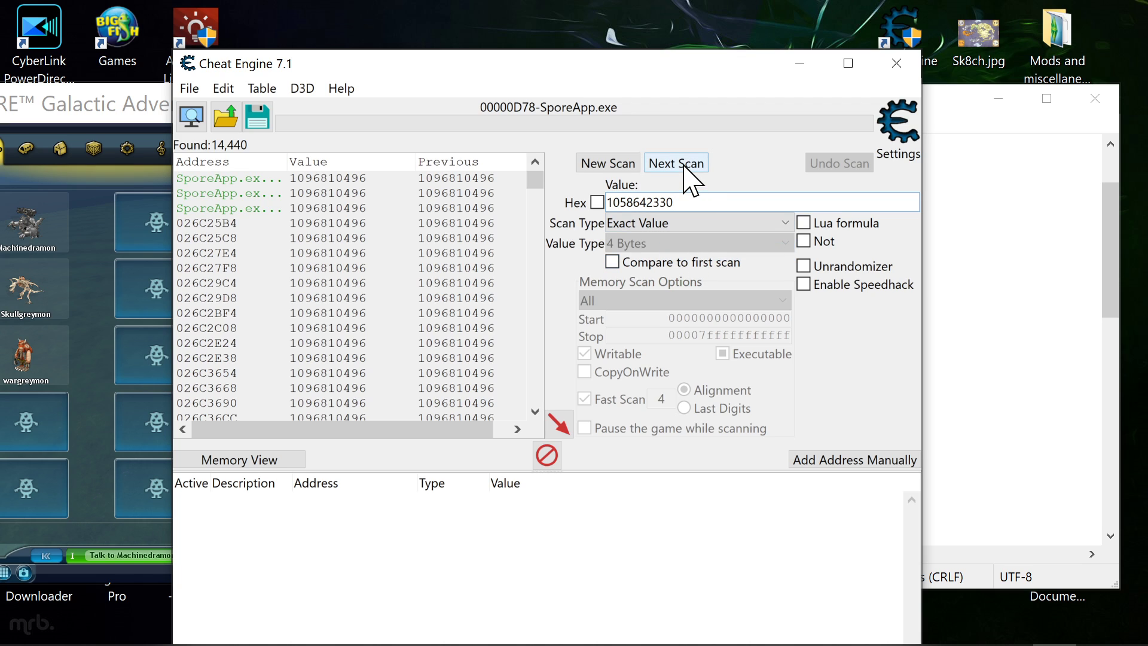
left_click(676, 163)
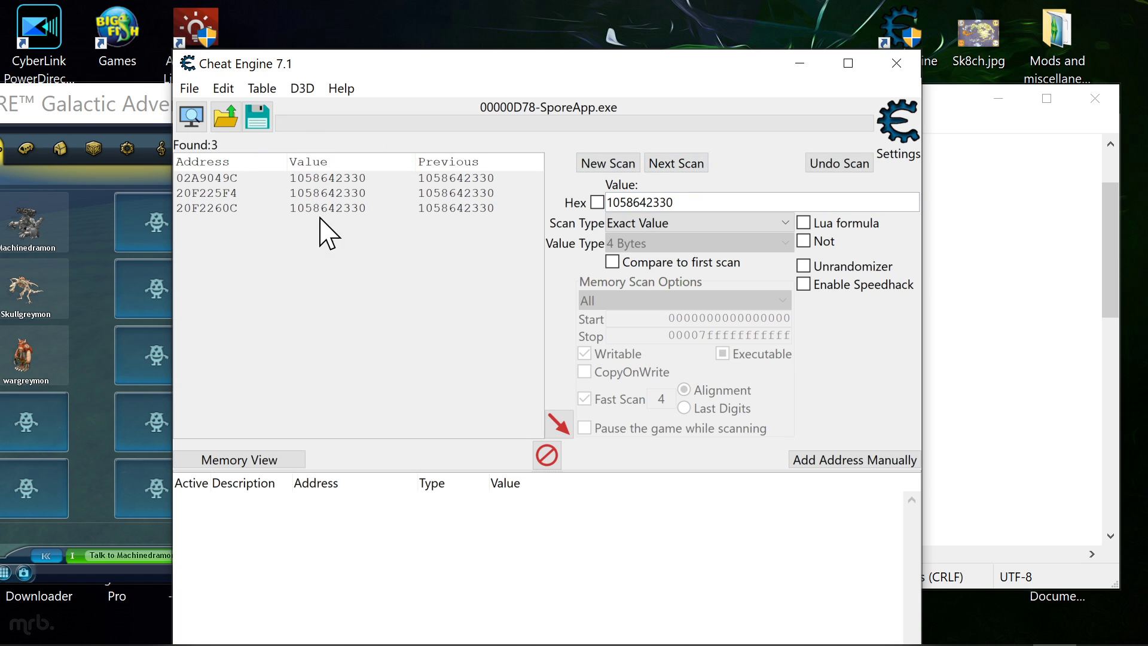
right_click(327, 193)
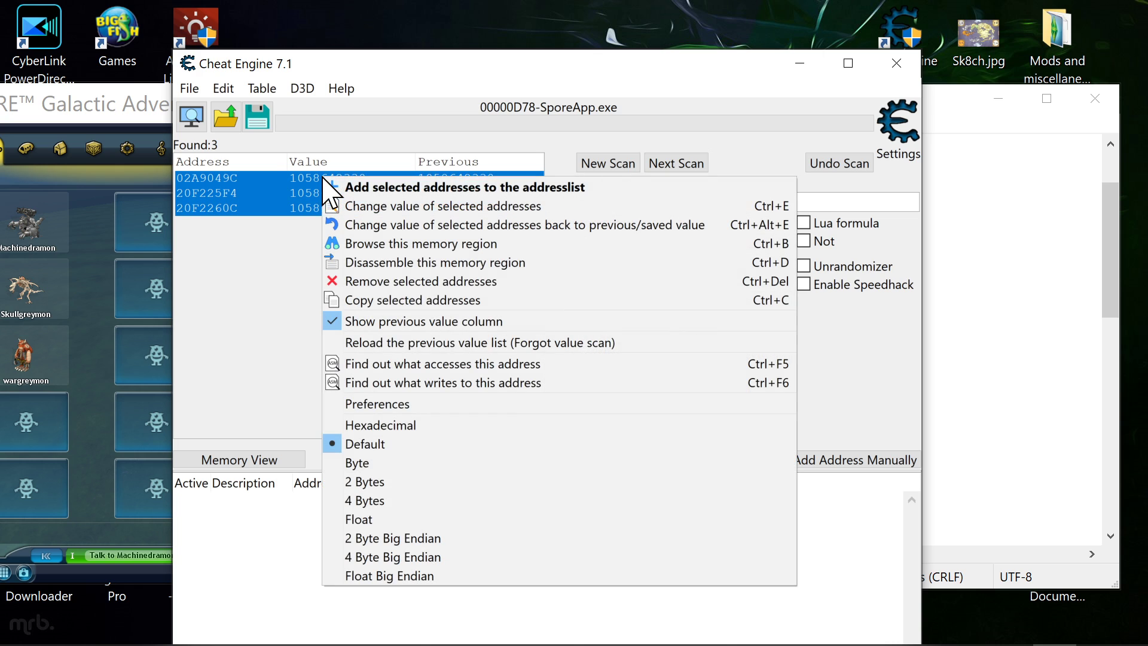
mouse_move(387, 216)
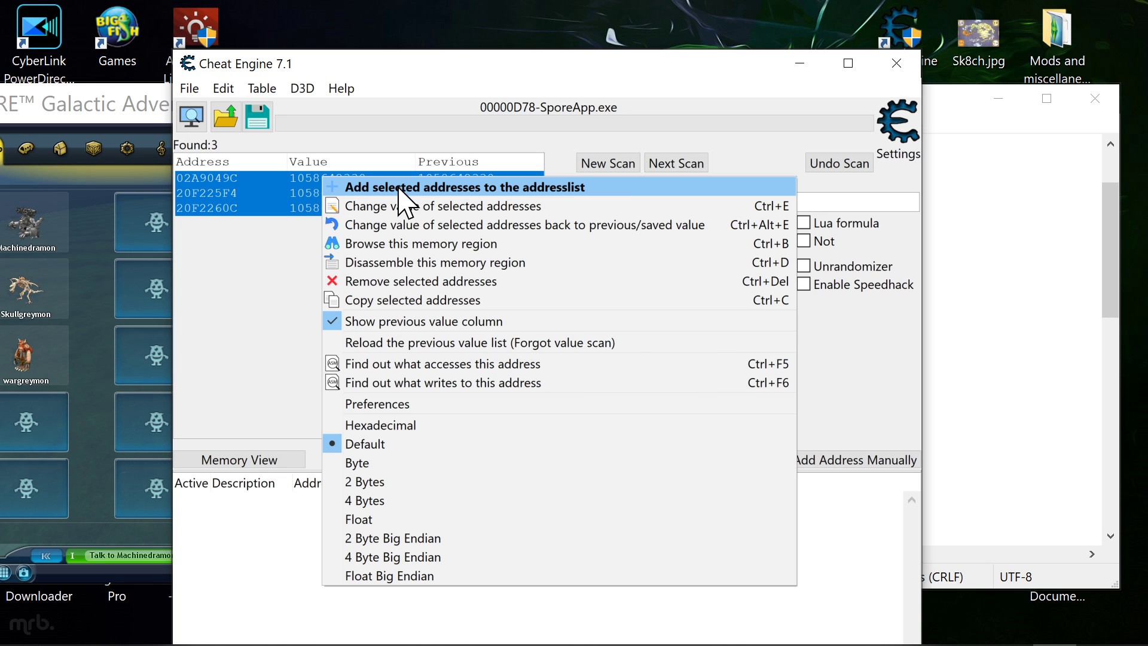
Add the three found addresses to the address list and select them for editing.
left_click(465, 187)
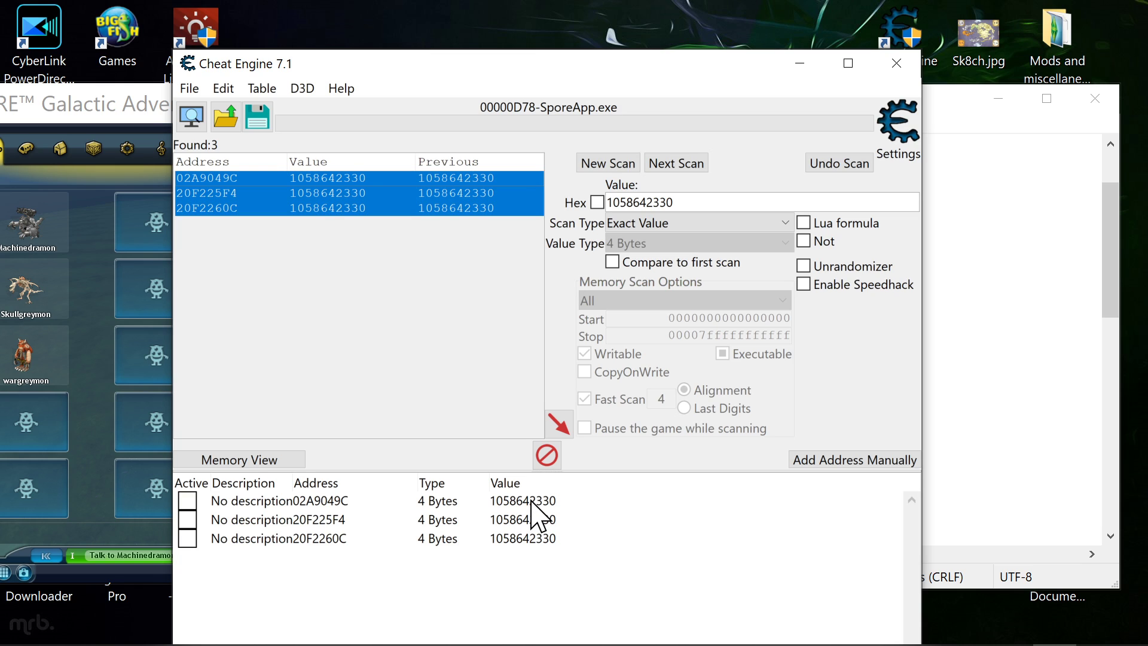
left_click(304, 501)
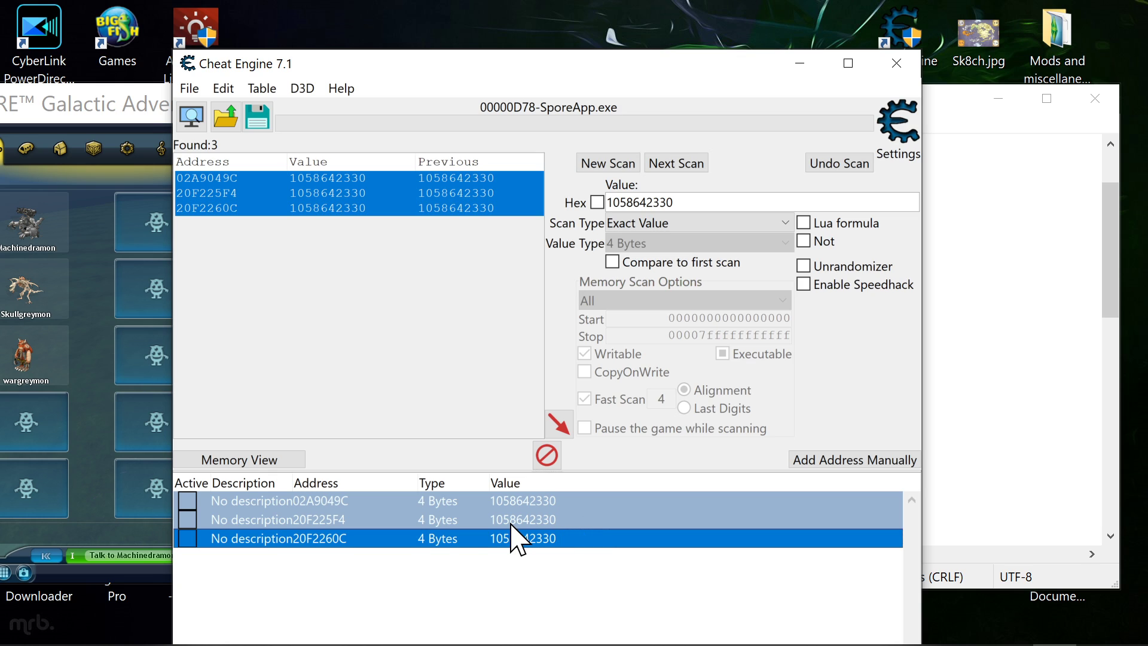
mouse_move(600, 553)
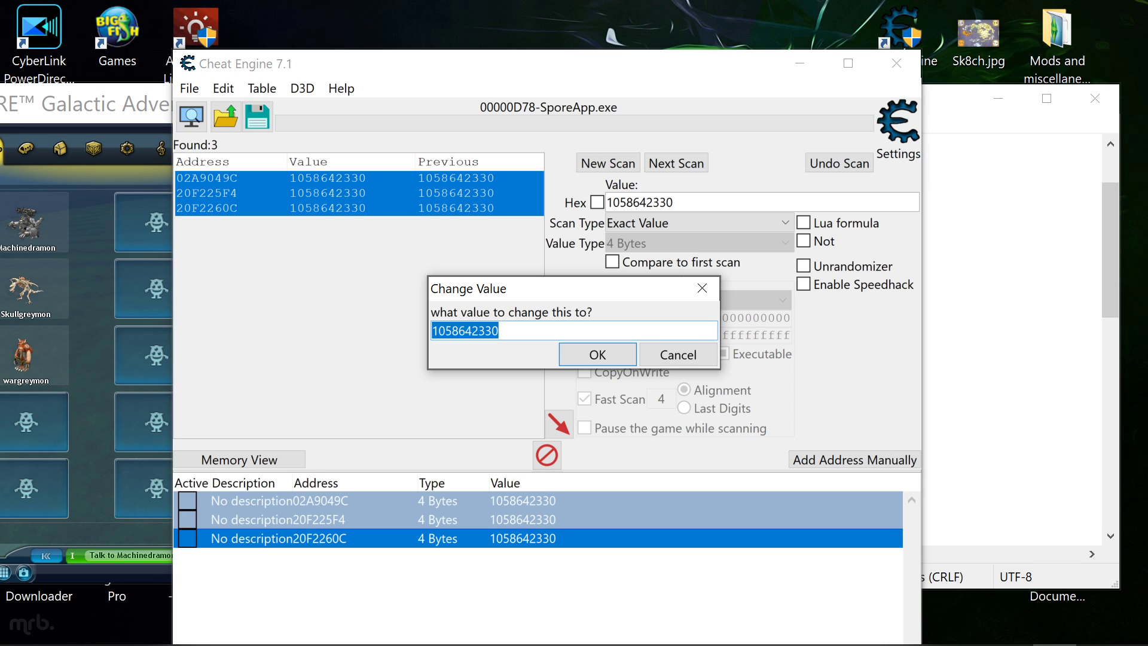
left_click(447, 330)
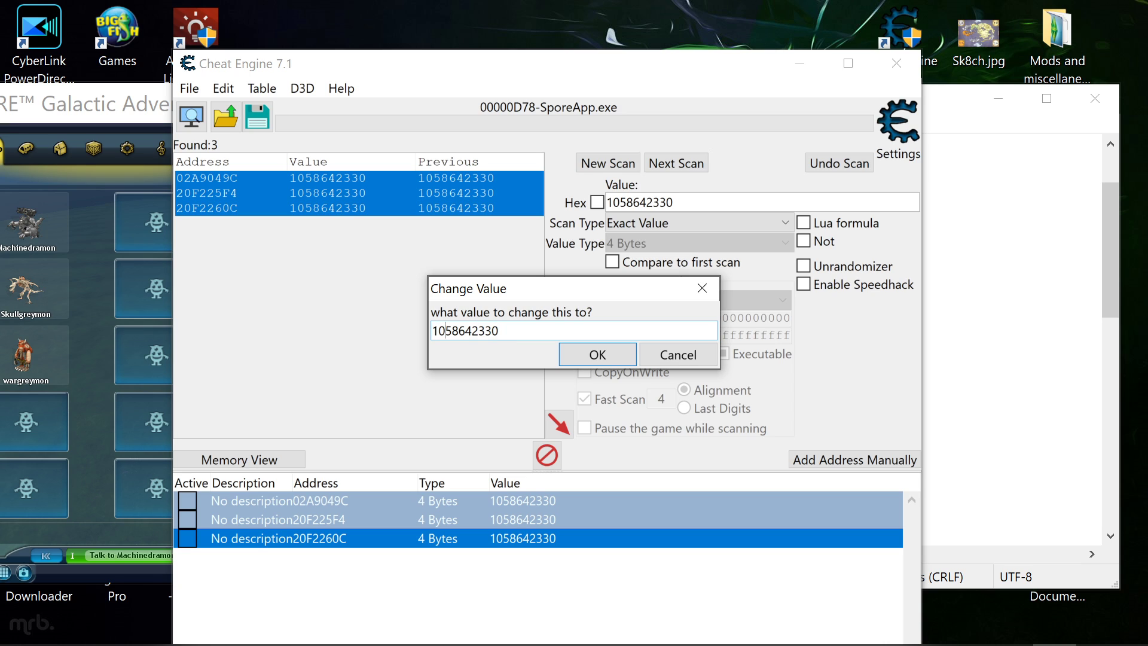
mouse_move(465, 372)
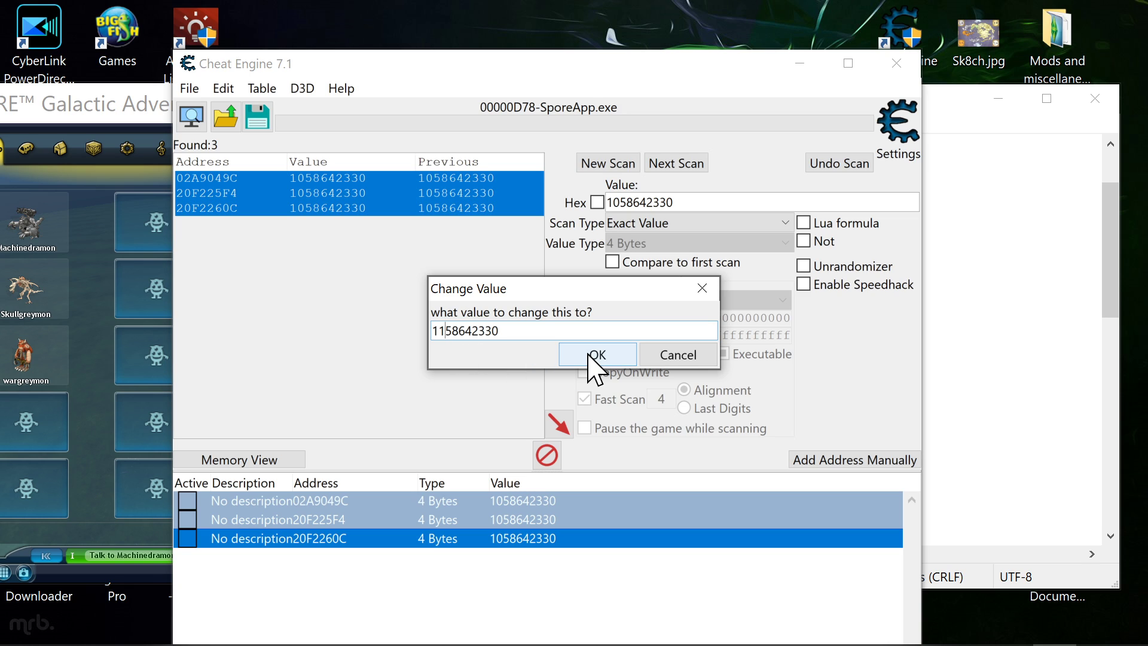
left_click(598, 354)
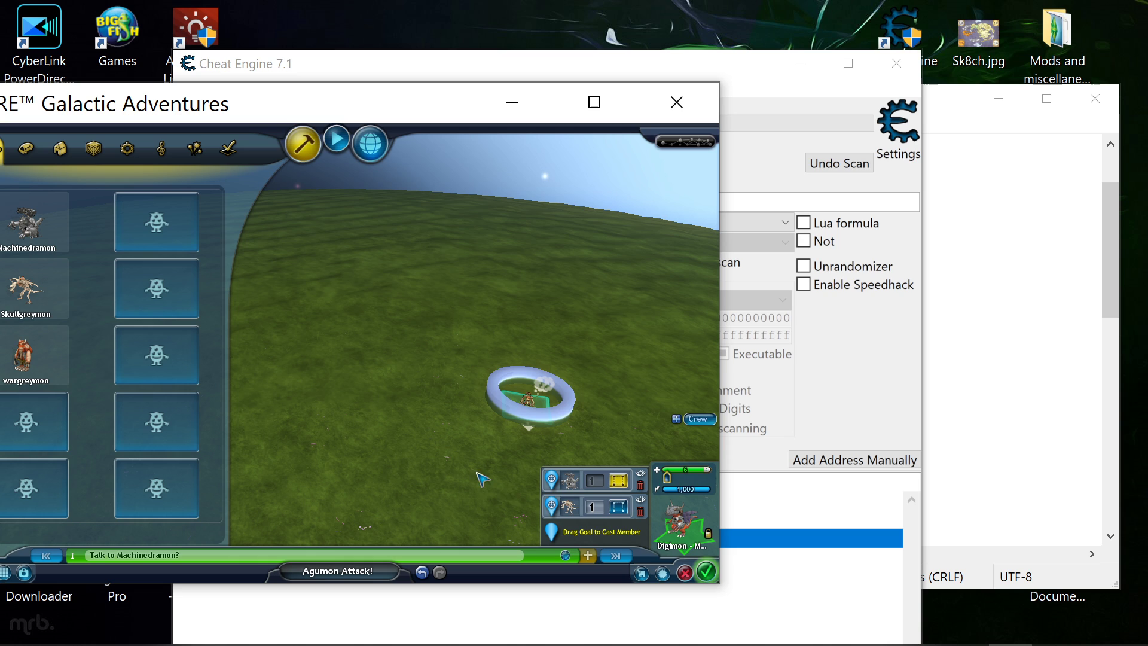
mouse_move(540, 427)
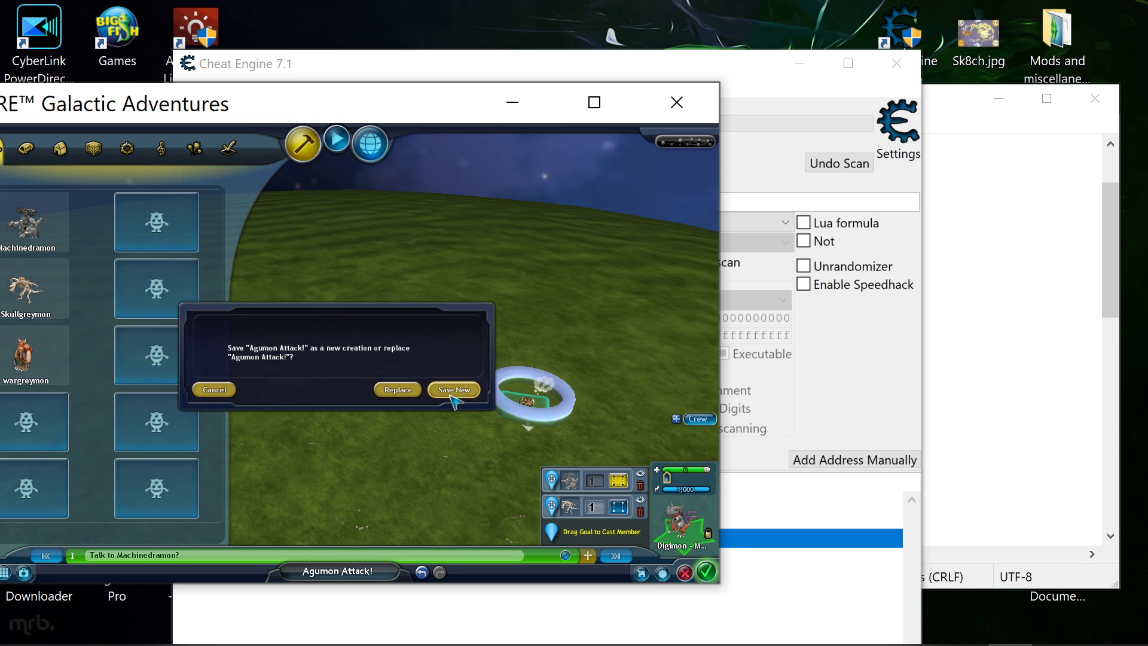
Save Agumon Attack! as a new creation via Save New.
left_click(454, 390)
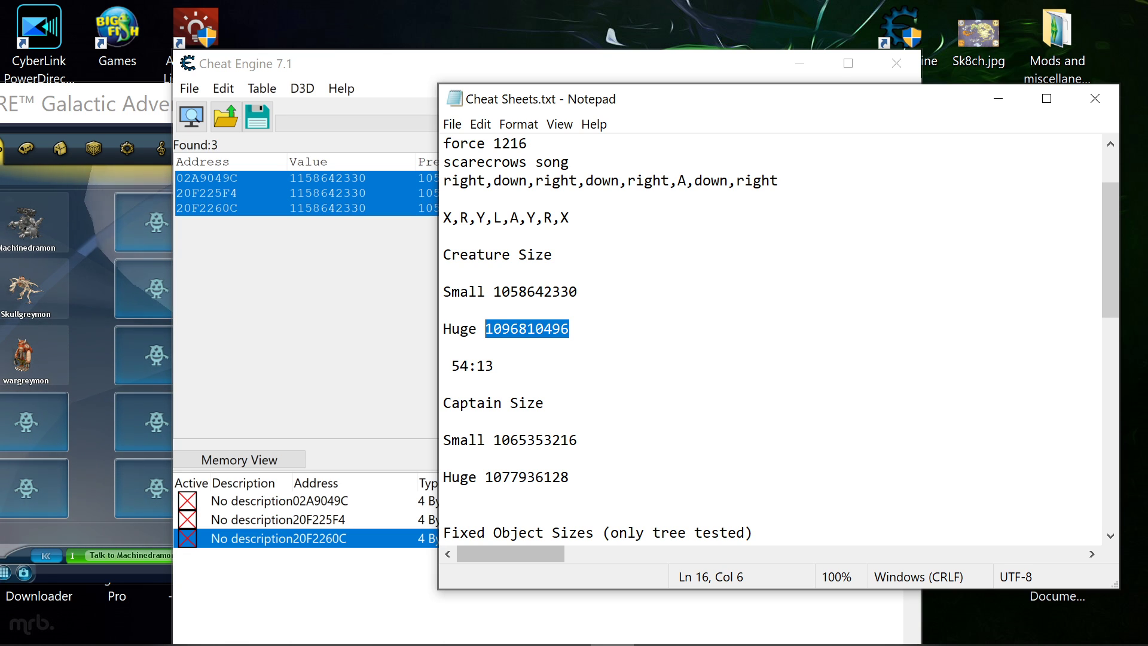
Scroll the cheat sheet to Fixed Object Sizes and right-click the saved address entries.
scroll("down", 3)
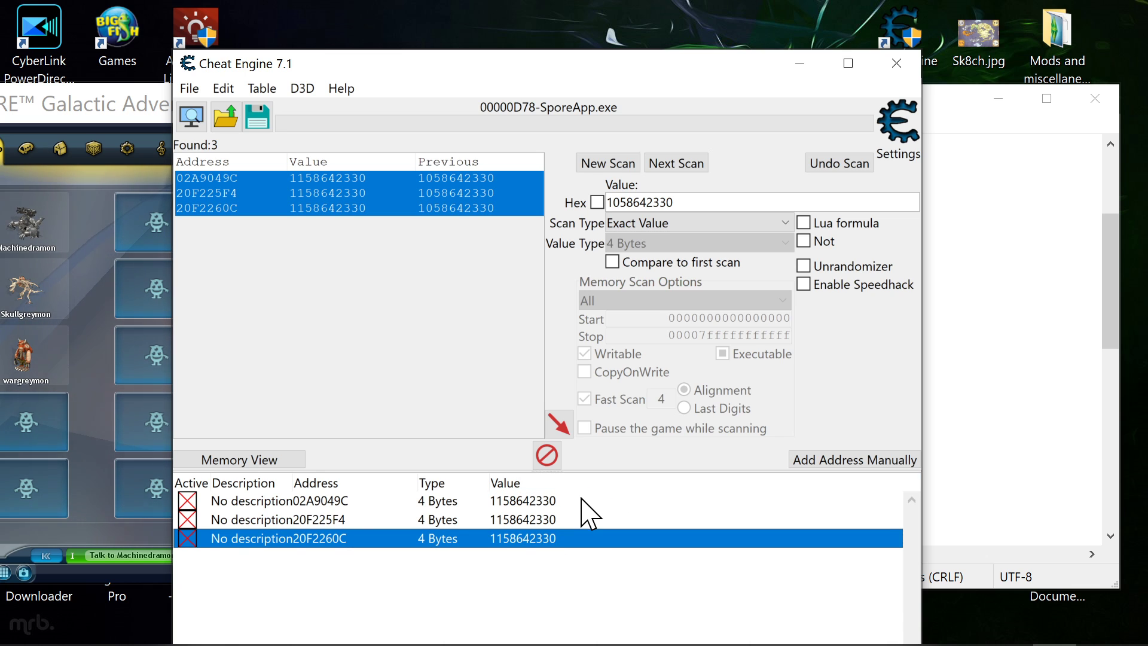
left_click(293, 501)
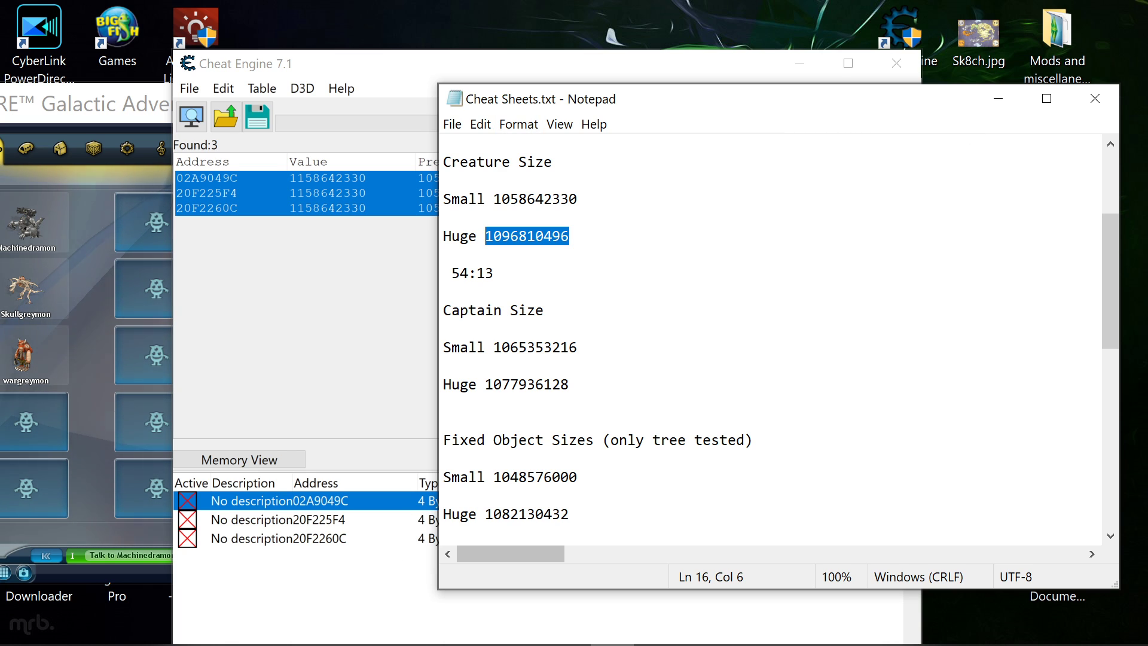
mouse_move(434, 77)
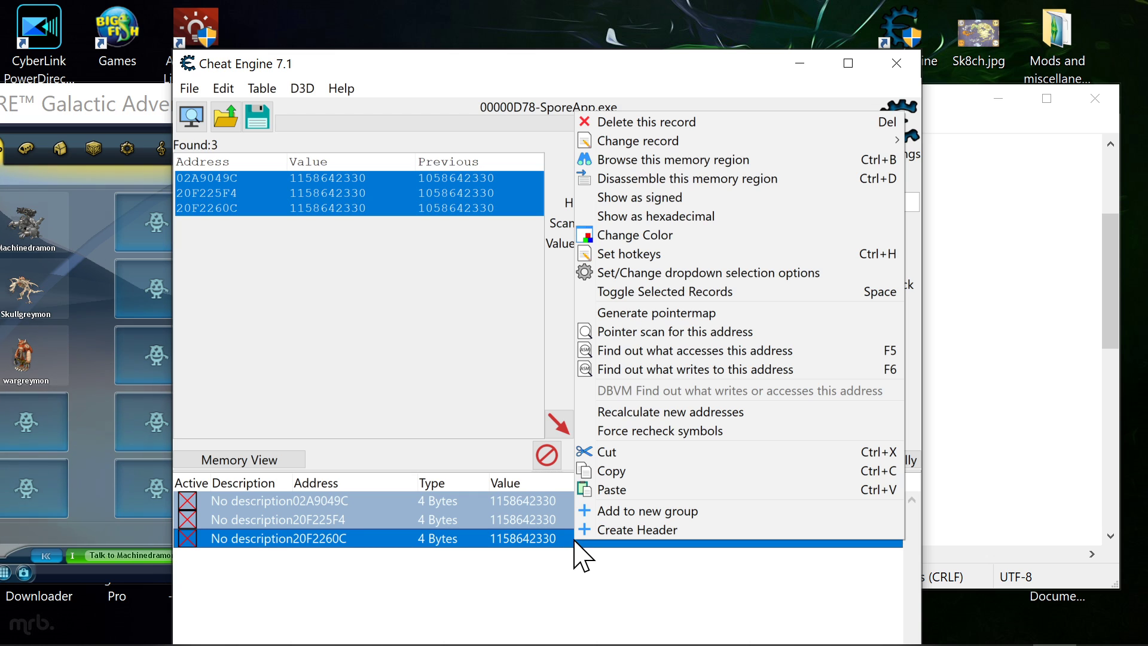
mouse_move(592, 410)
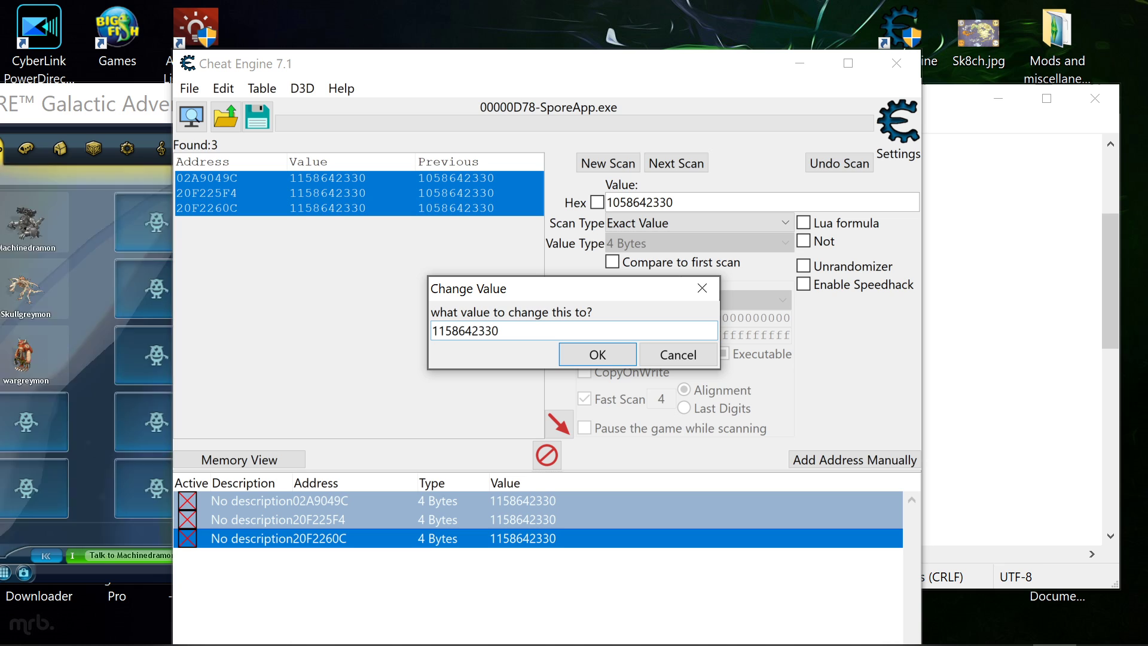
key("Backspace")
type("0")
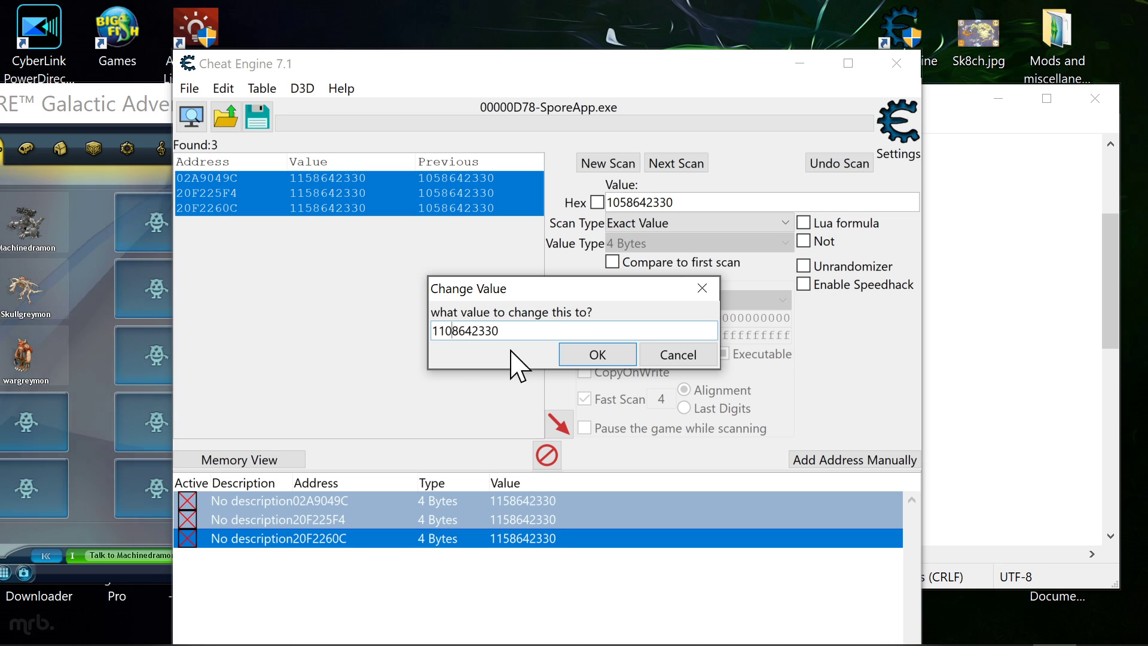
left_click(597, 354)
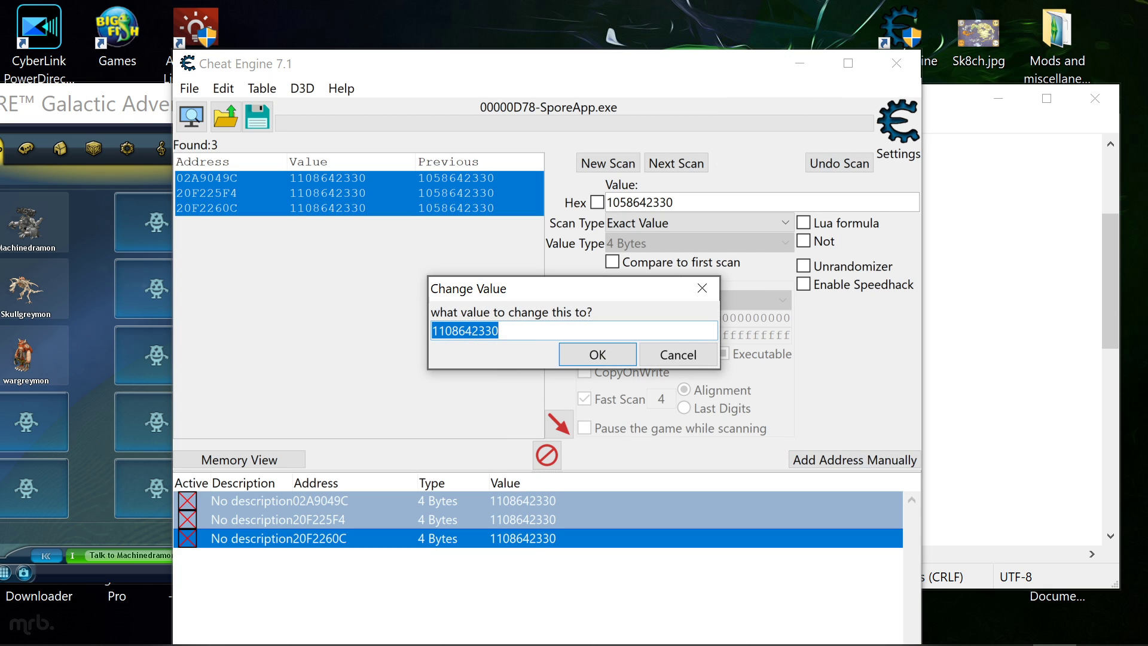
left_click(453, 330)
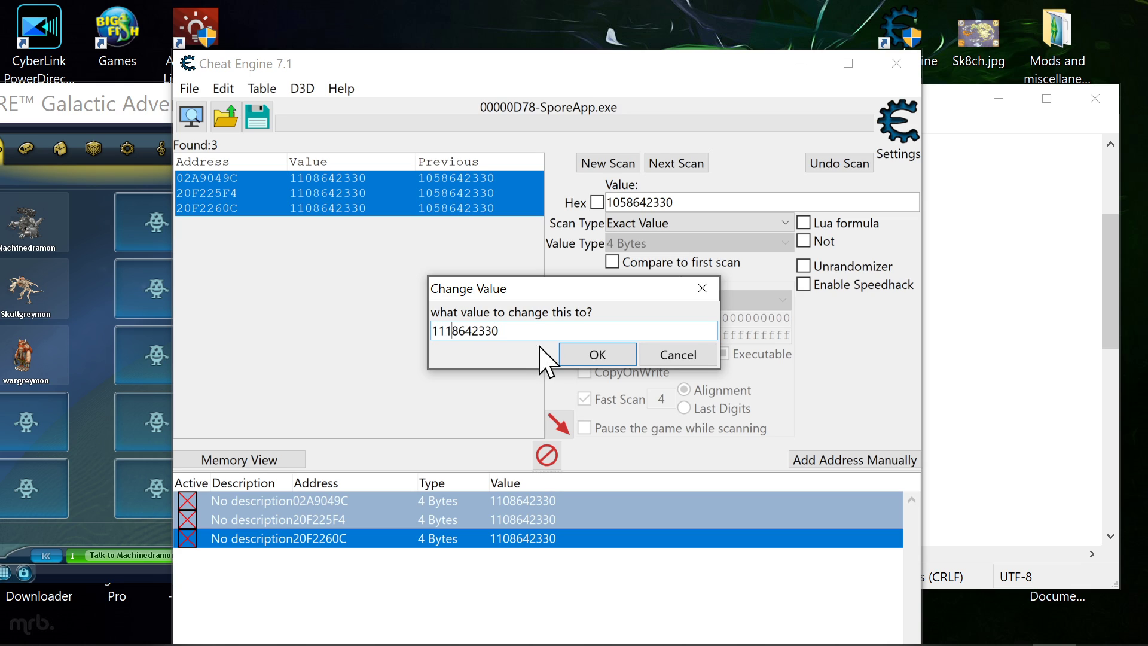
left_click(598, 354)
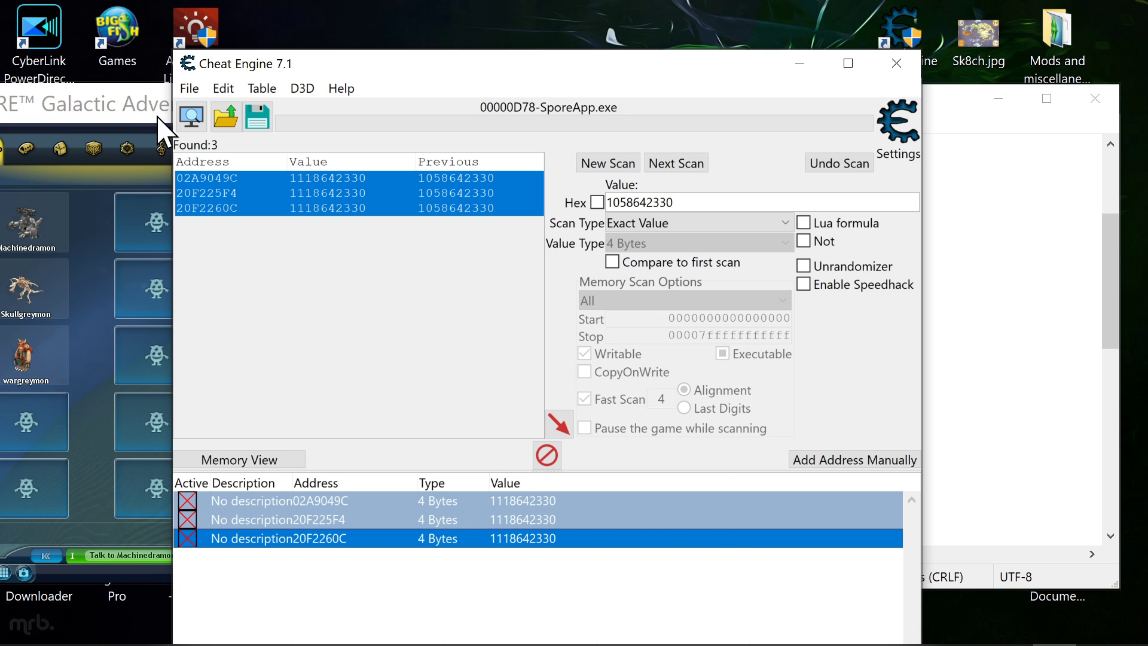